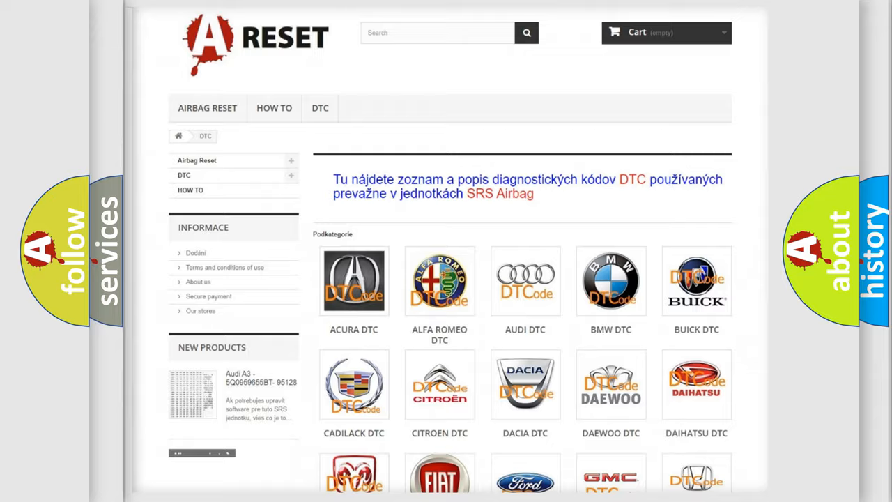
- Open the JEEP DTC brand category and browse its list of diagnostic trouble codes
scroll(down, 3)
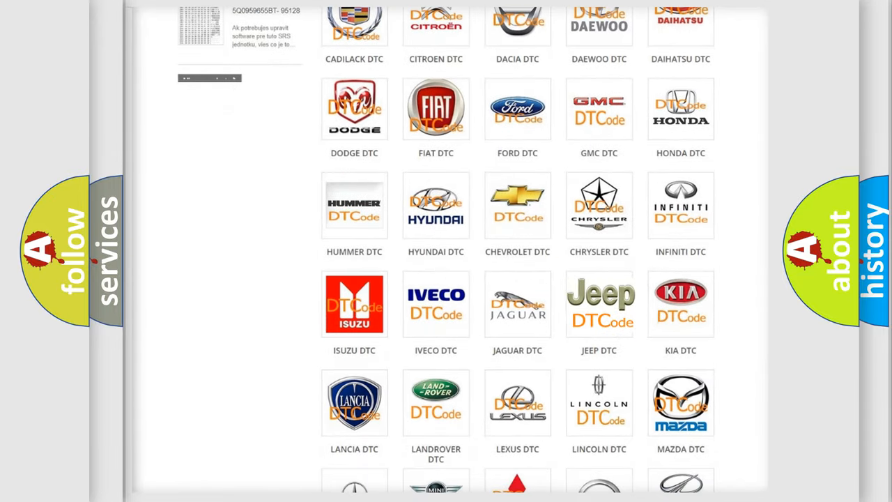
click(599, 303)
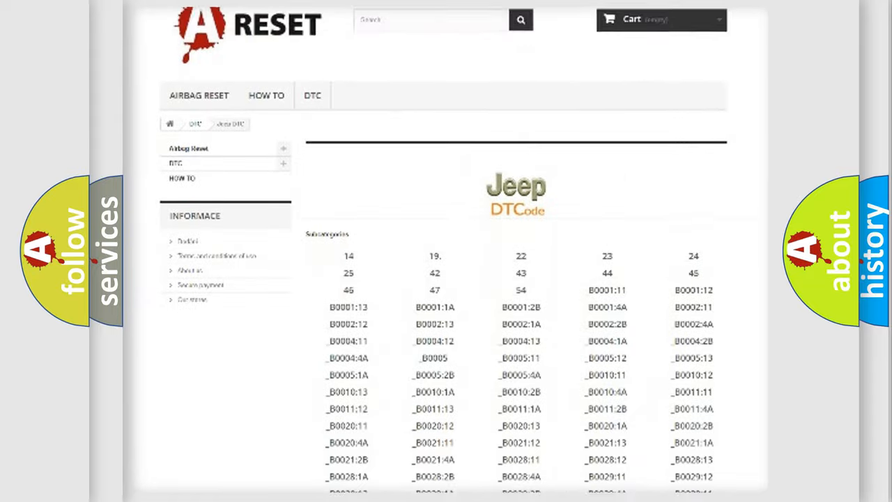
scroll(down, 3)
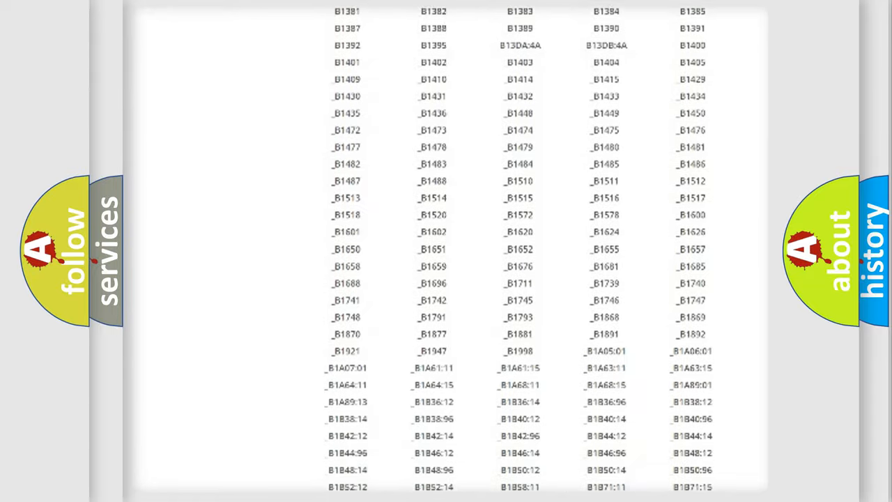